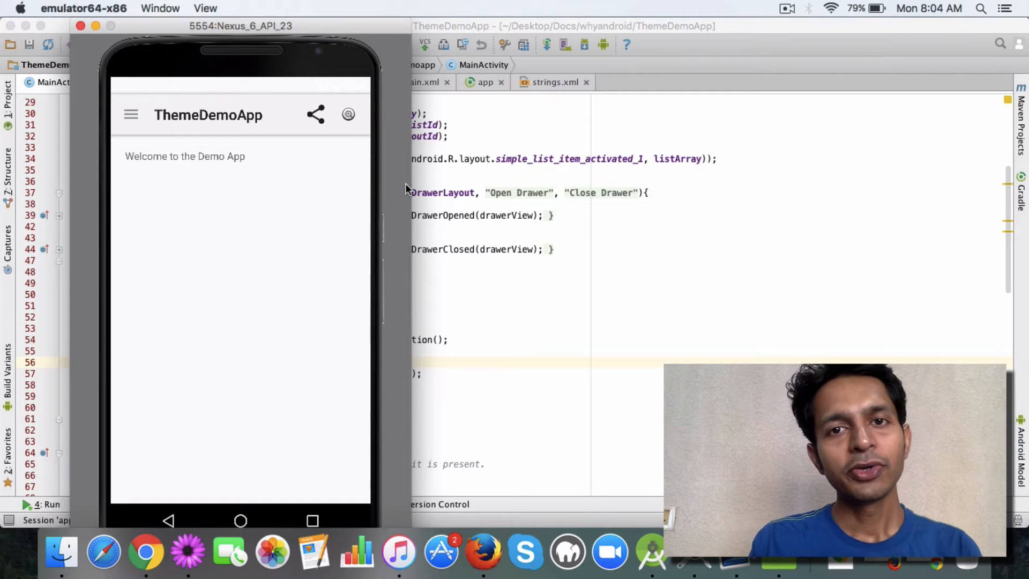
pyautogui.moveTo(148, 149)
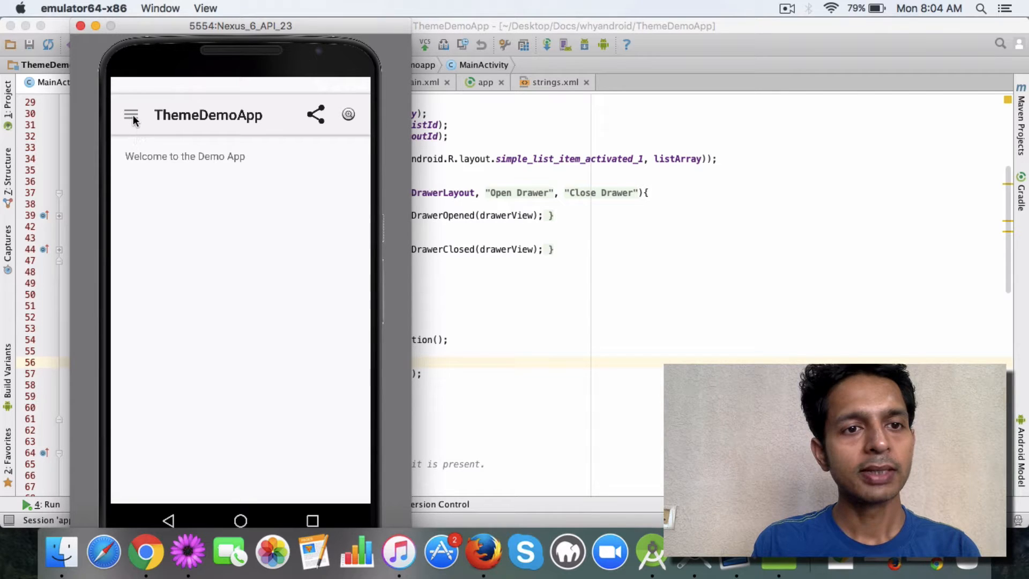
# Step: Toggle the drawer open and closed, then highlight mActionBarDrawerToggle.syncState() in onPostCreate
pyautogui.click(131, 115)
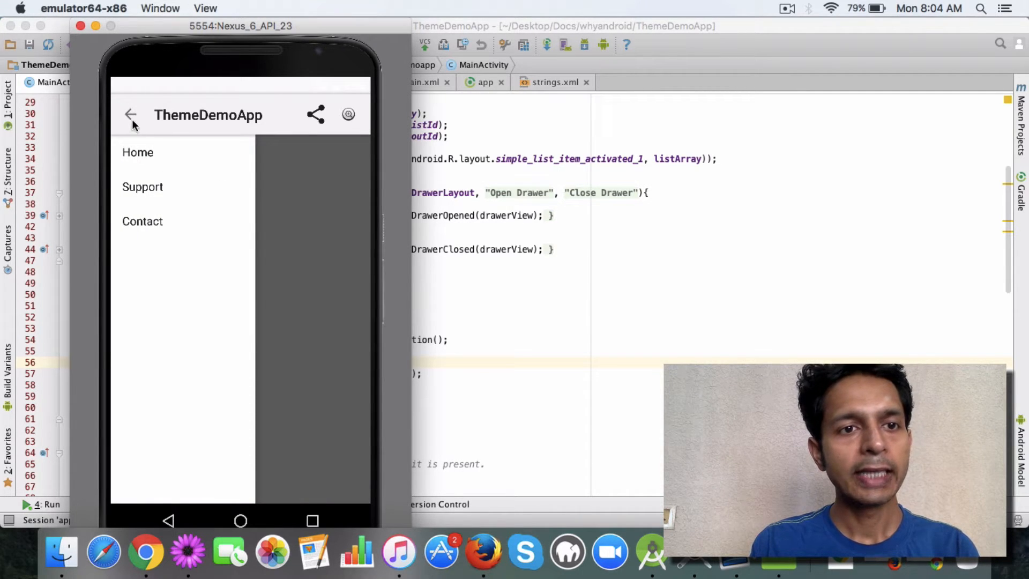
pyautogui.click(131, 115)
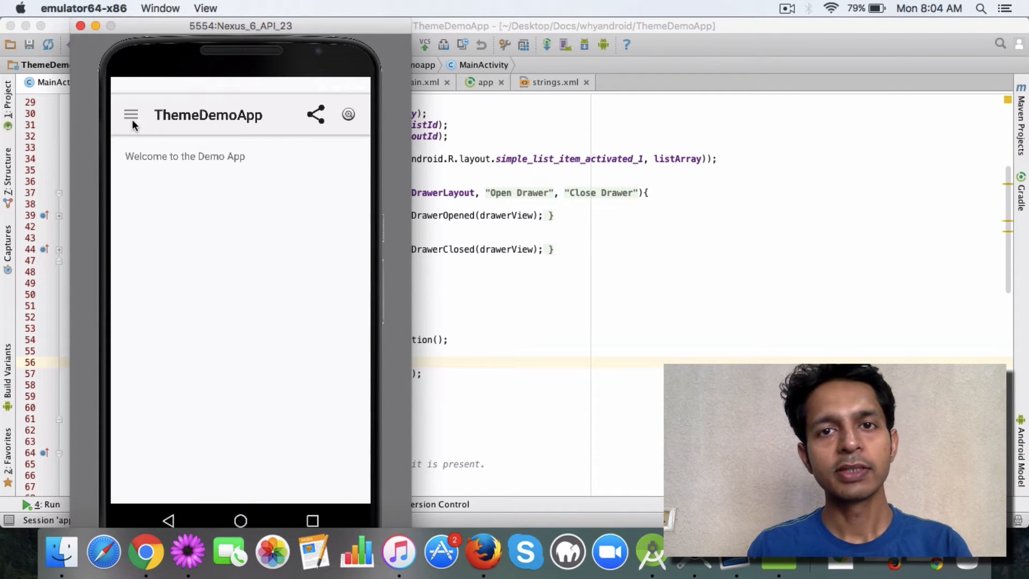
pyautogui.moveTo(151, 118)
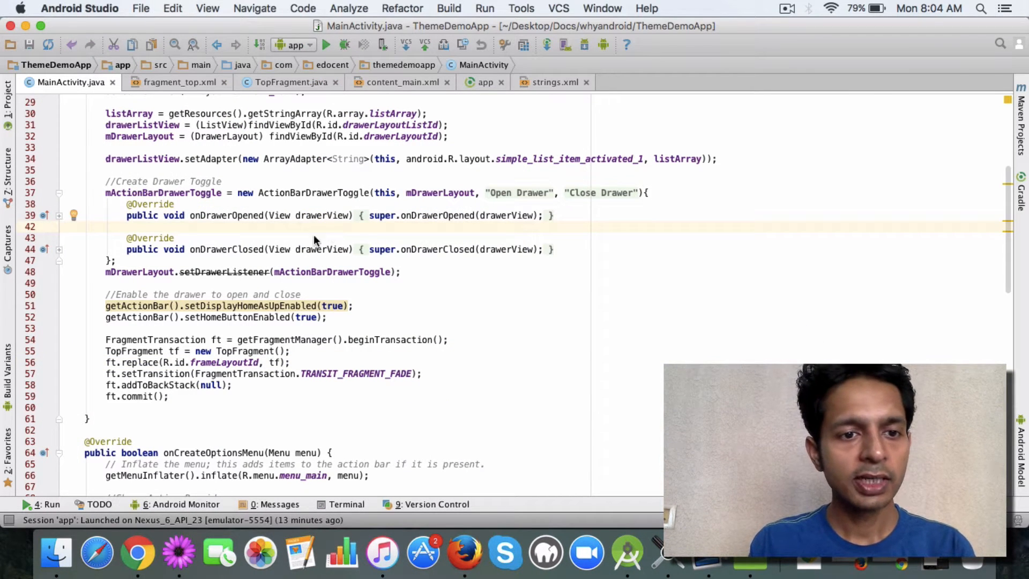
pyautogui.moveTo(129, 313)
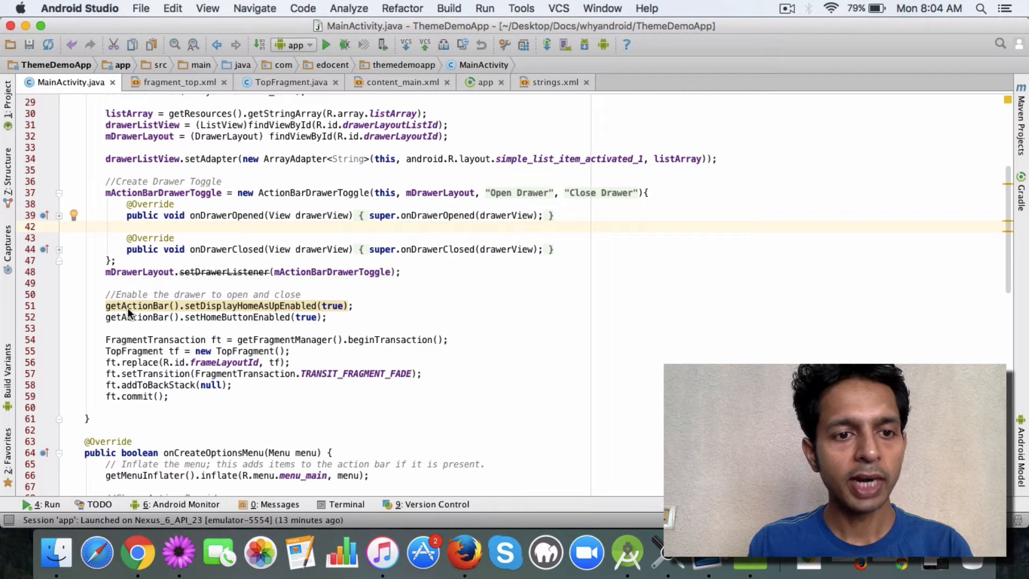
pyautogui.moveTo(151, 306)
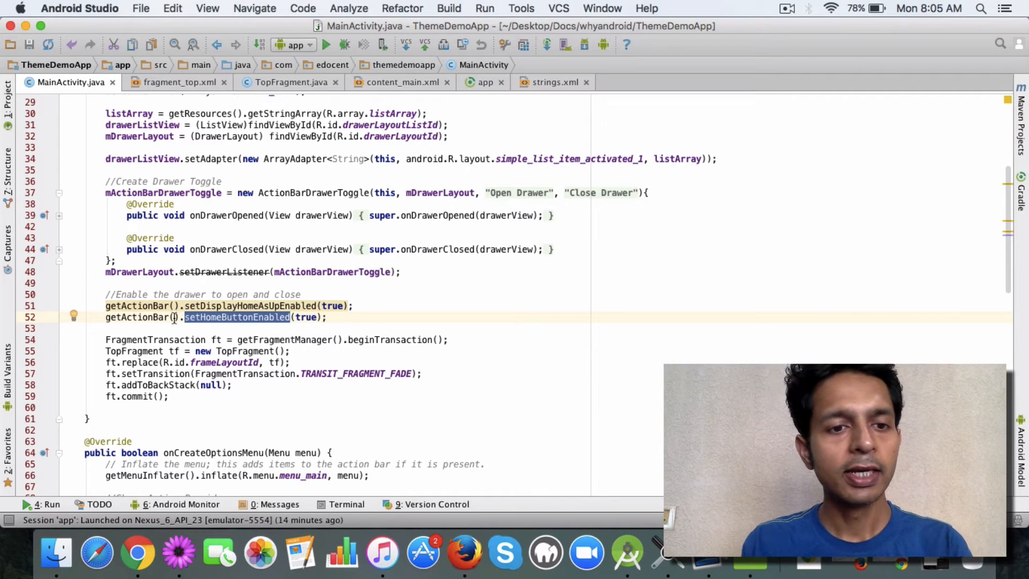
pyautogui.scroll(-3)
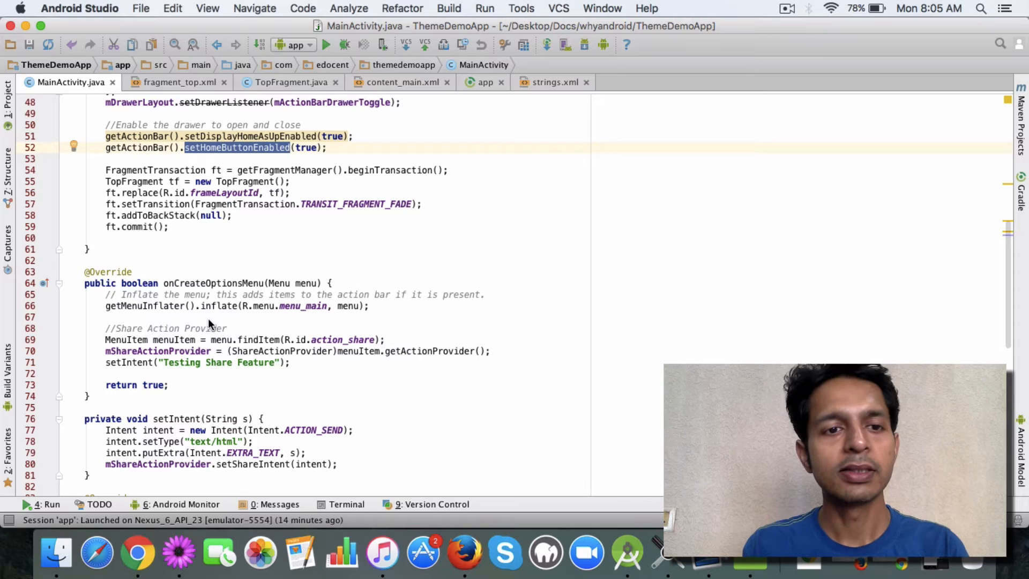
pyautogui.scroll(-3)
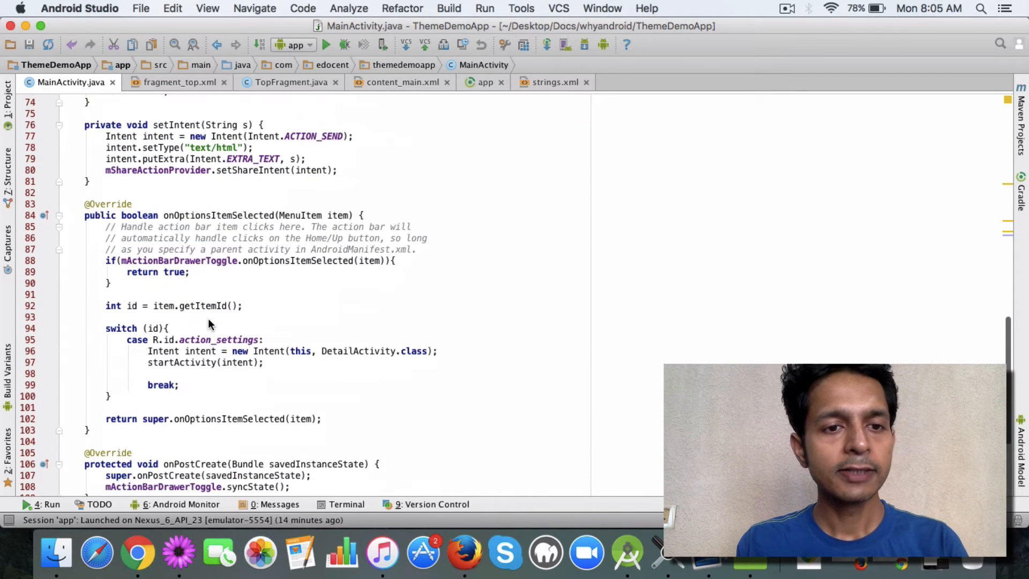
pyautogui.scroll(-3)
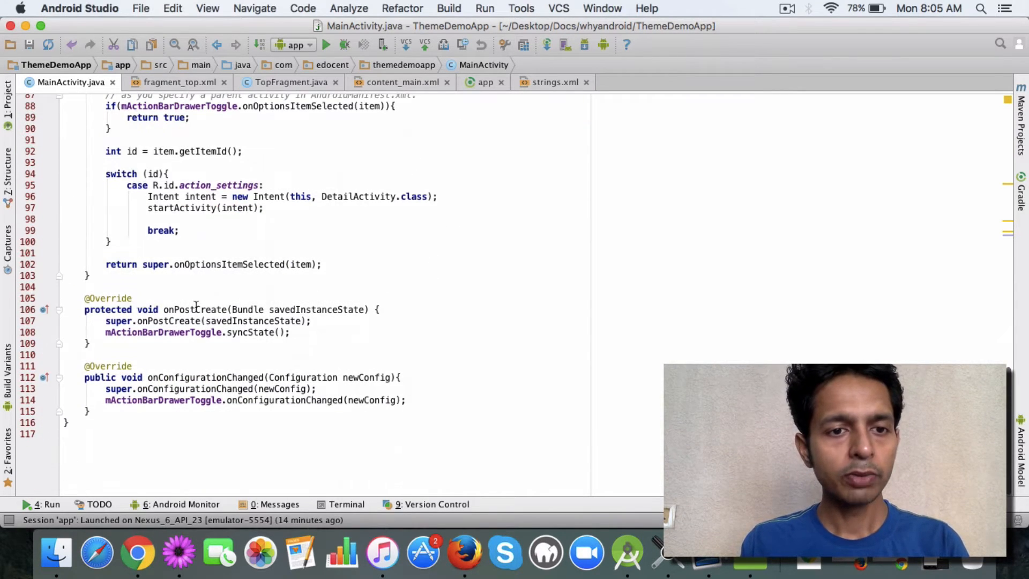
pyautogui.doubleClick(195, 309)
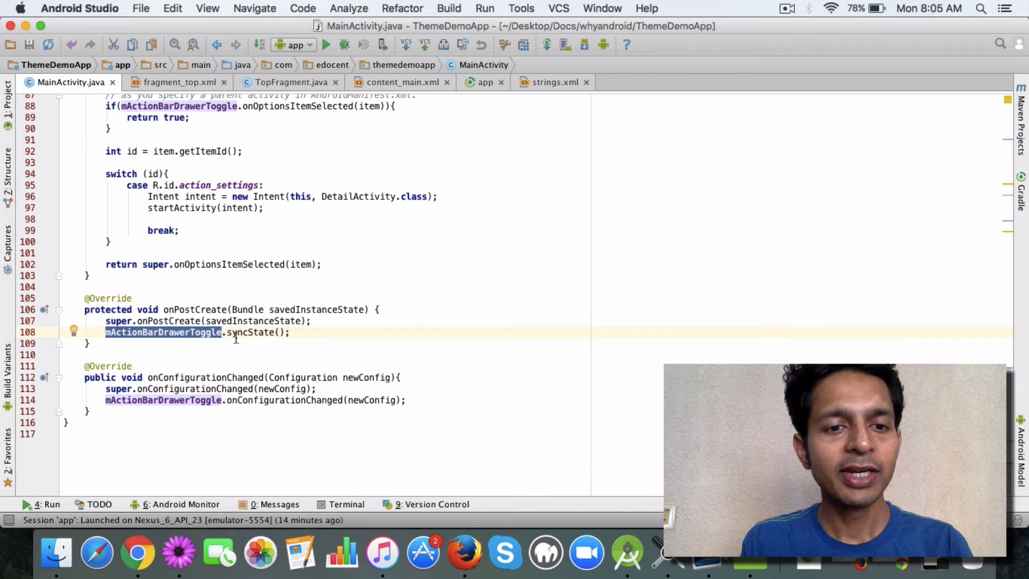
pyautogui.doubleClick(251, 333)
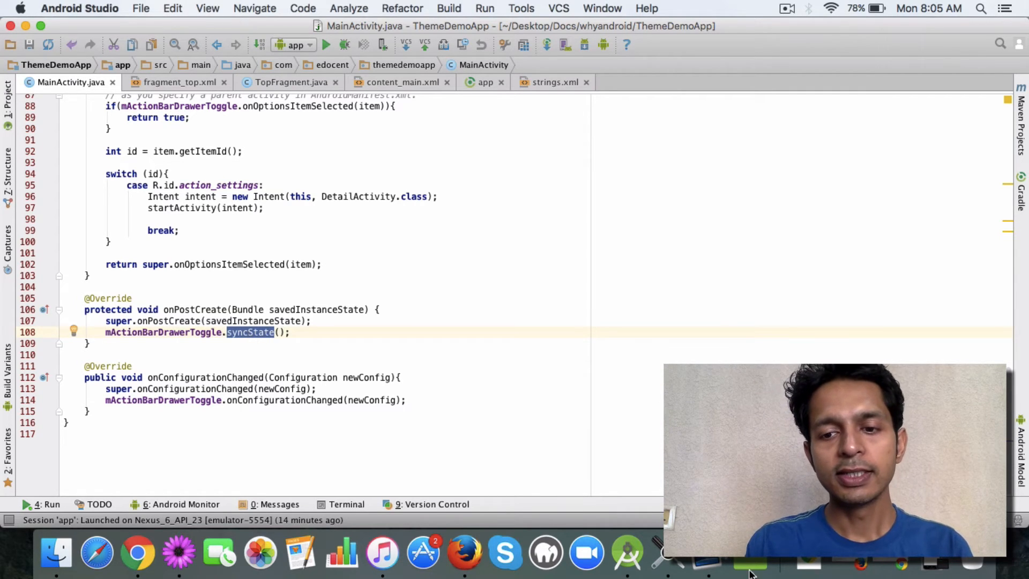
# Step: Bring the emulator forward and highlight the onConfigurationChanged and onOptionsItemSelected method names
pyautogui.click(750, 561)
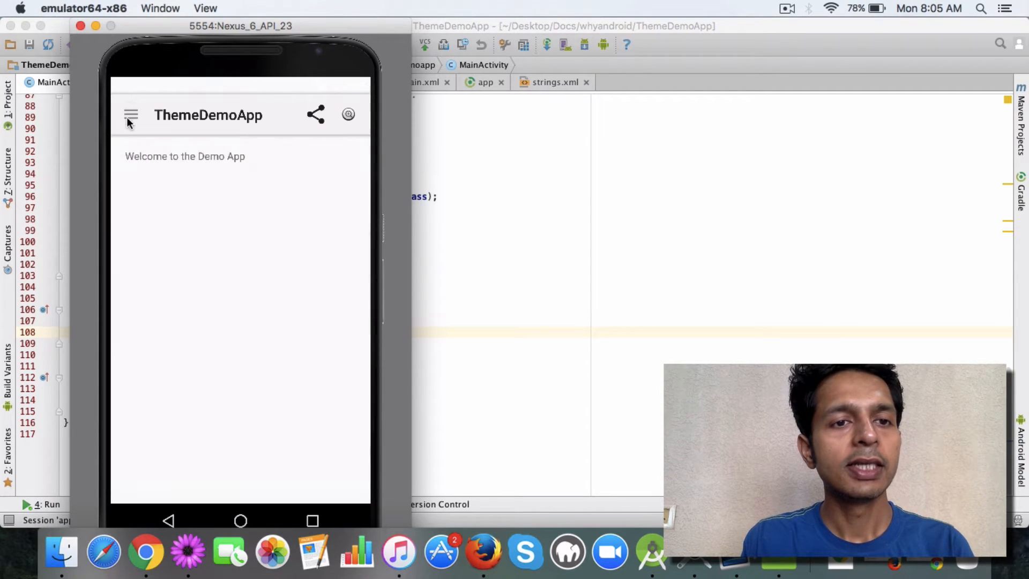
pyautogui.moveTo(163, 207)
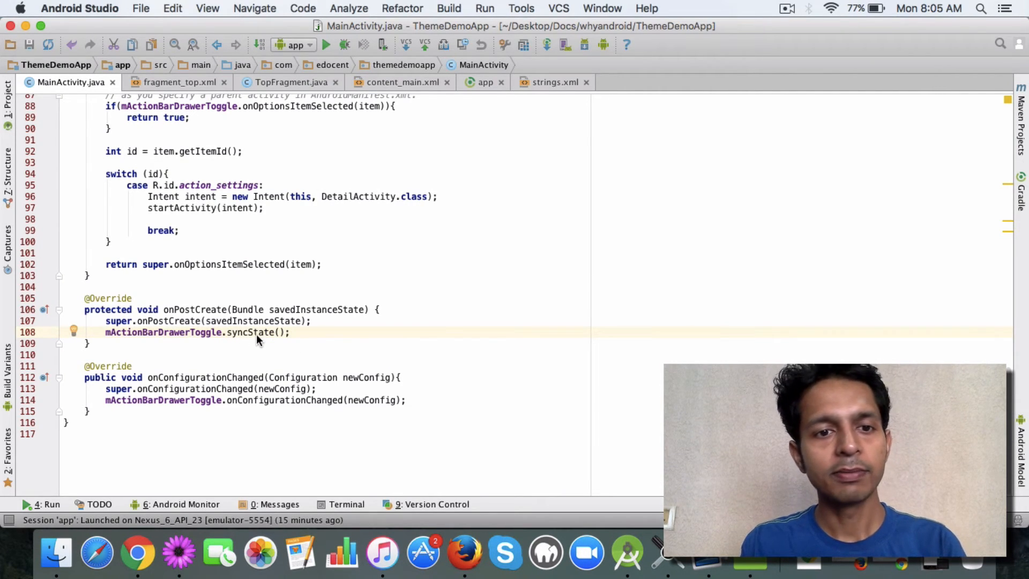
pyautogui.moveTo(330, 293)
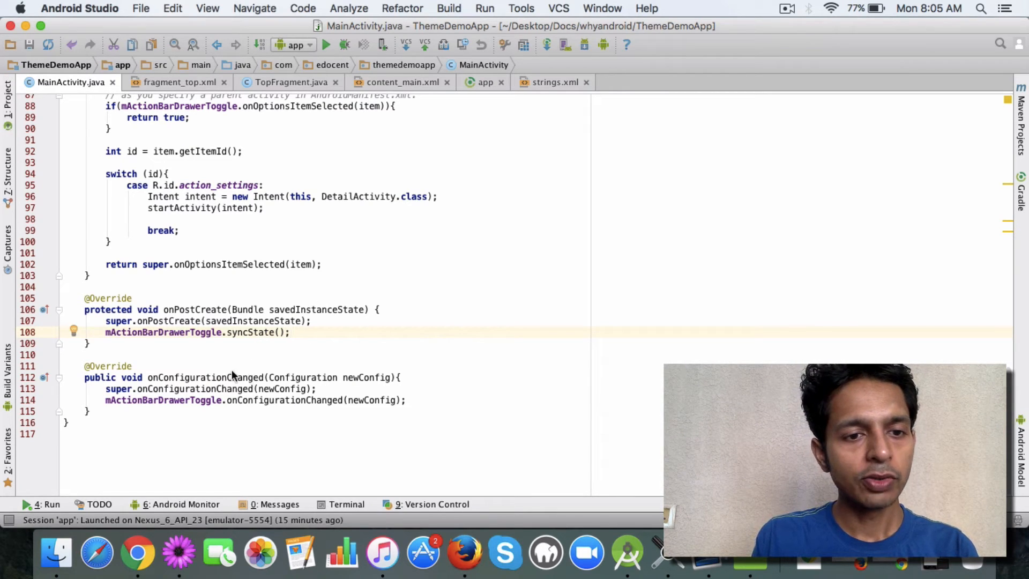
pyautogui.doubleClick(204, 377)
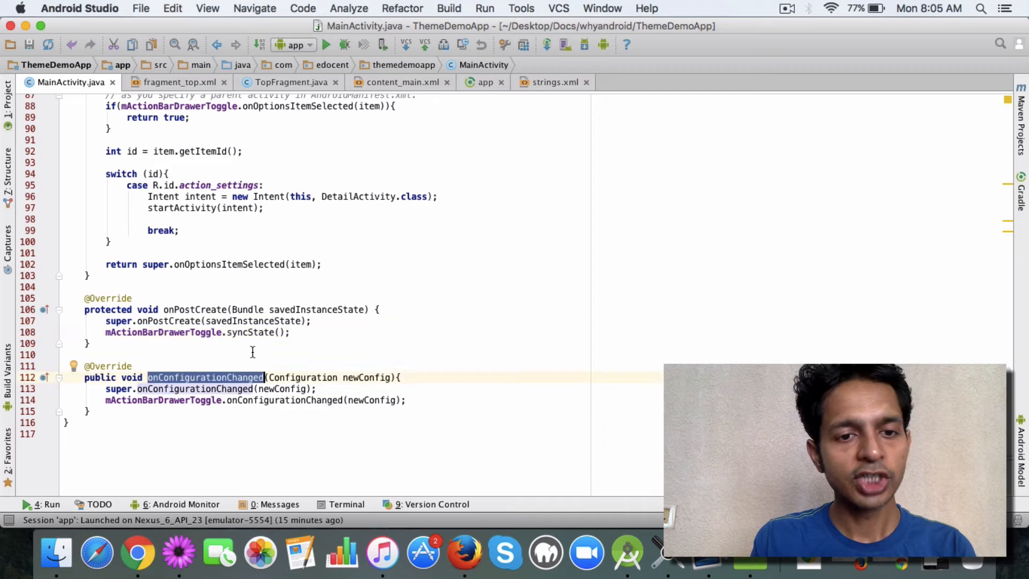
pyautogui.doubleClick(164, 400)
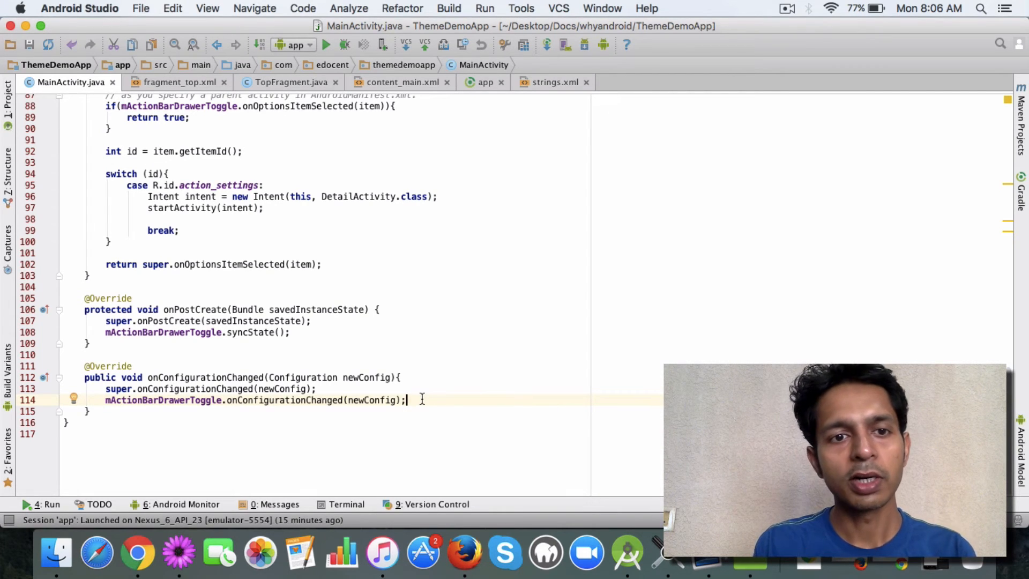
pyautogui.scroll(3)
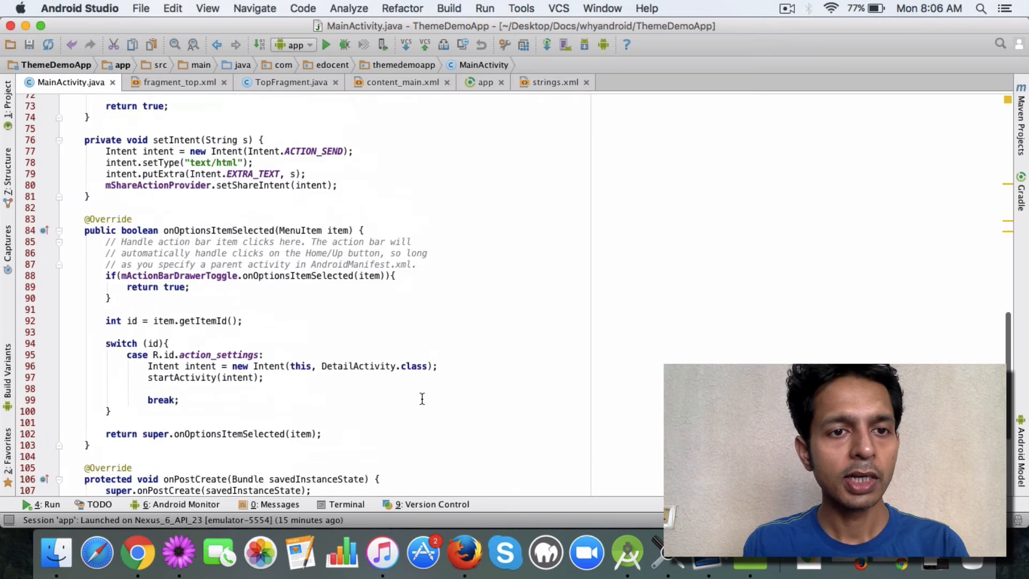
pyautogui.scroll(3)
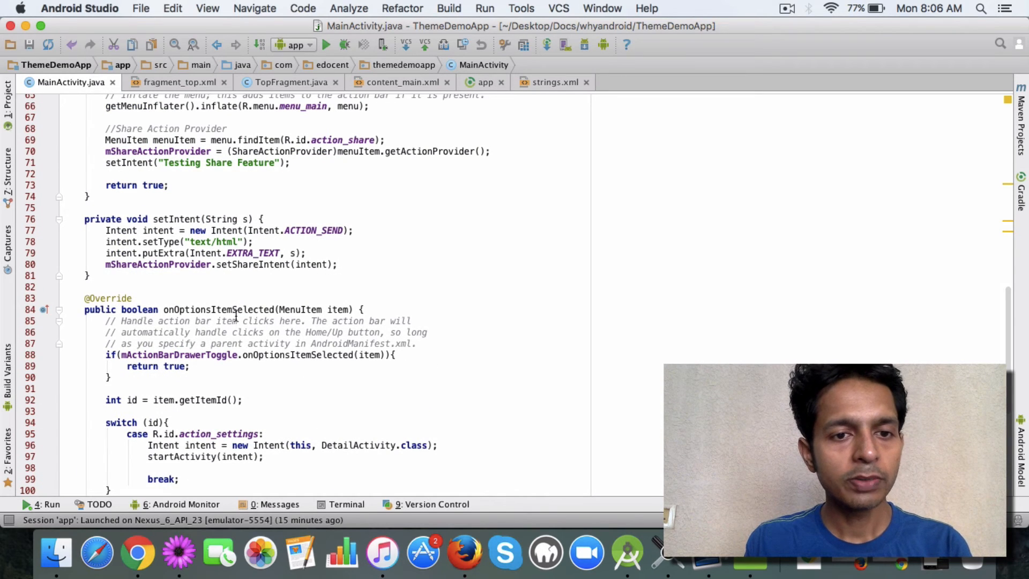
pyautogui.doubleClick(218, 310)
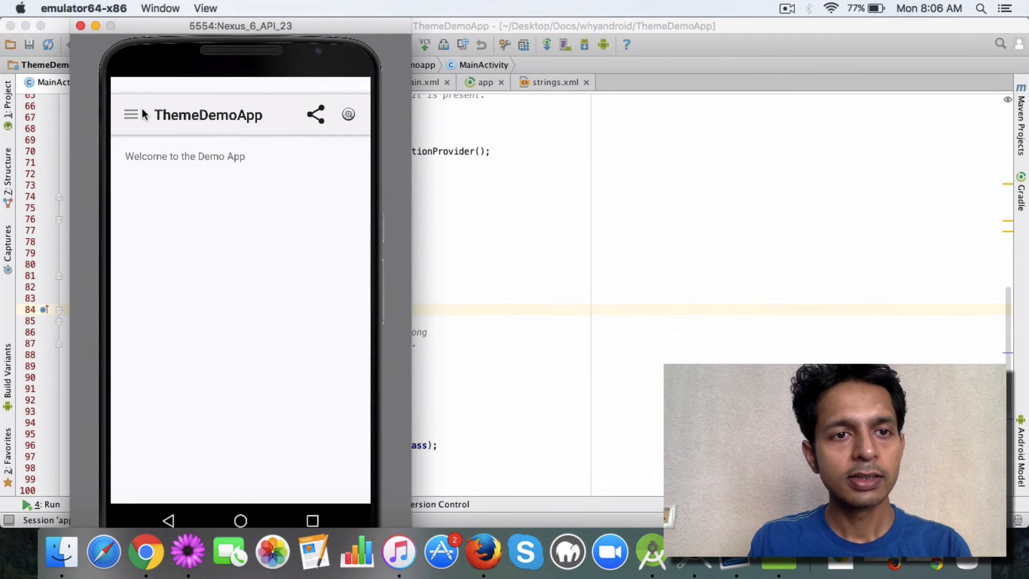
# Step: Open the drawer, highlight the mActionBarDrawerToggle check in onOptionsItemSelected, then close the drawer
pyautogui.click(131, 114)
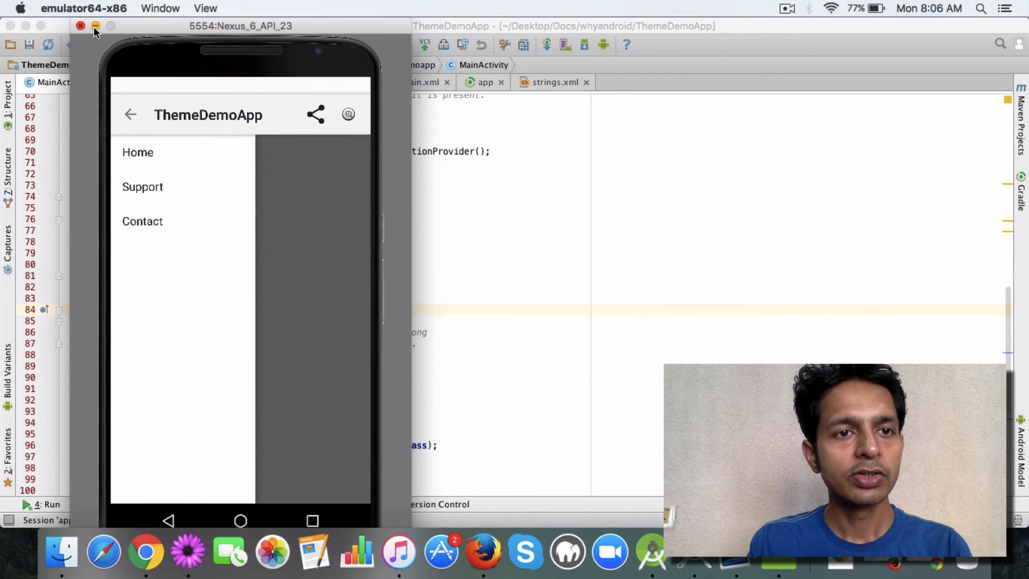
pyautogui.click(81, 26)
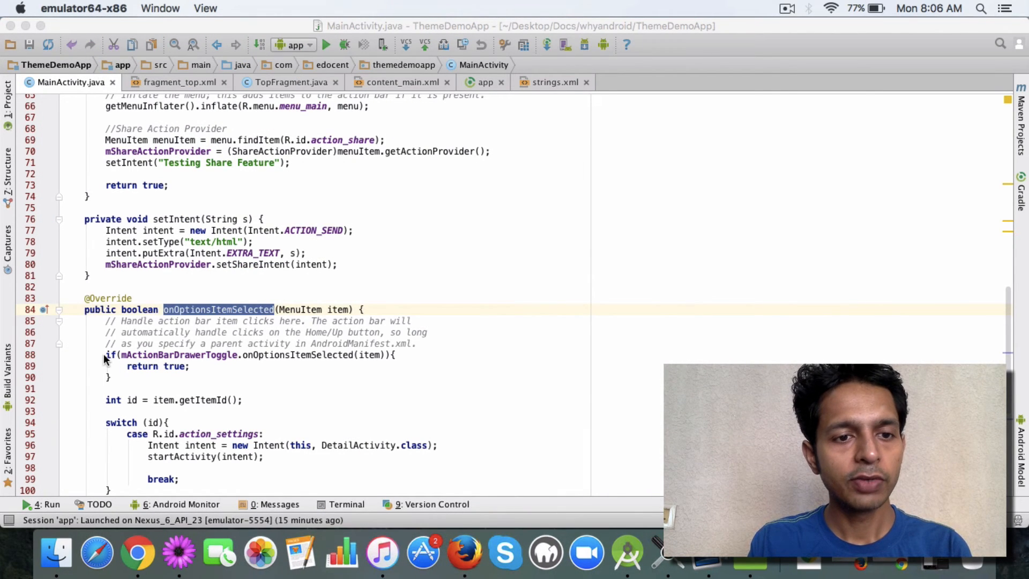
pyautogui.click(176, 354)
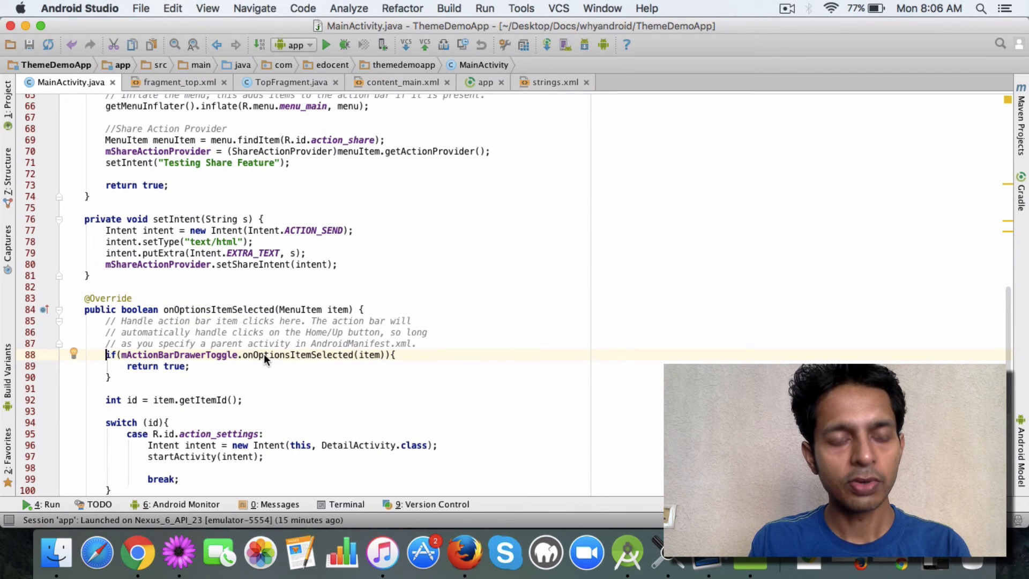
pyautogui.moveTo(338, 360)
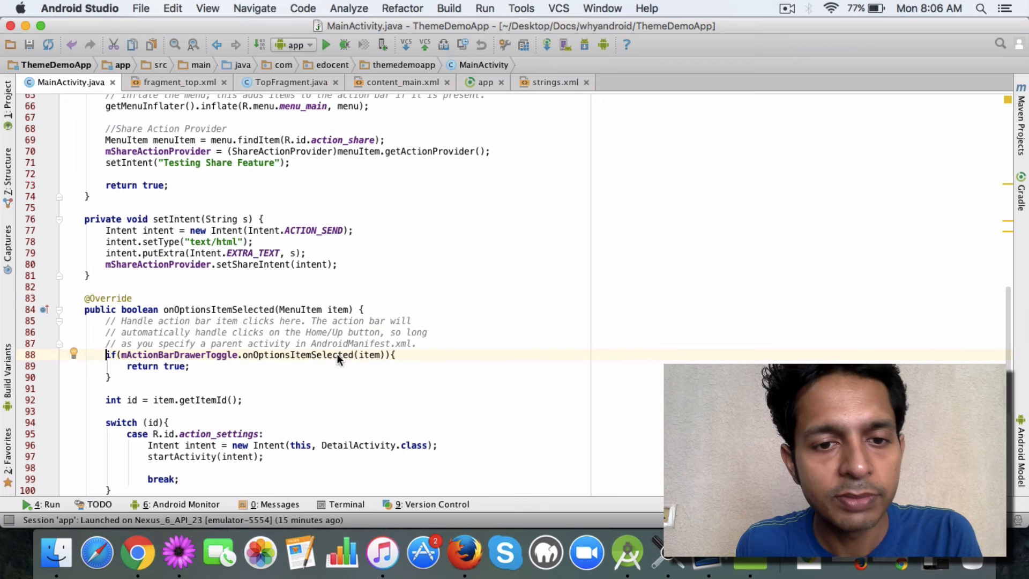
pyautogui.doubleClick(369, 355)
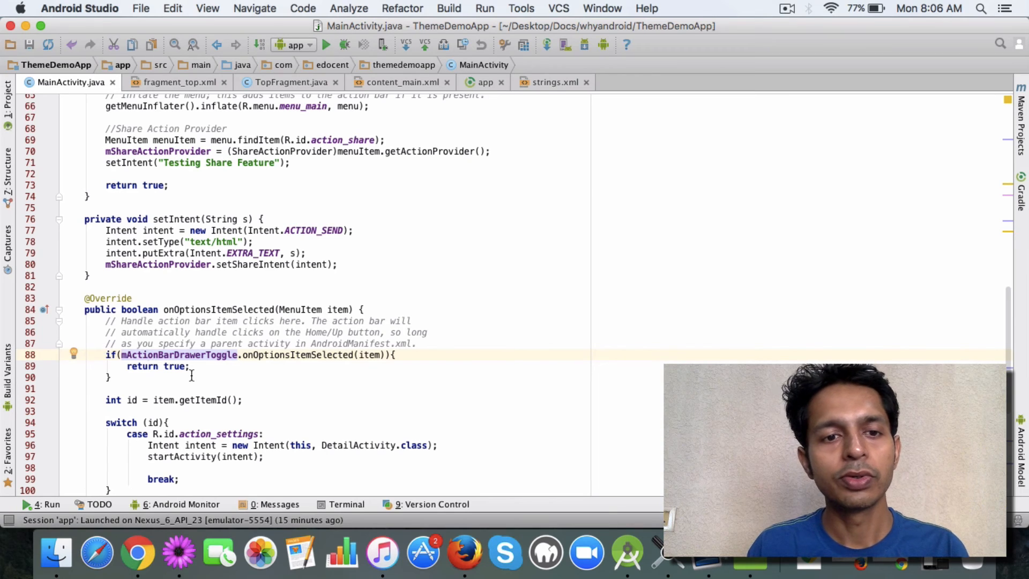
pyautogui.scroll(3)
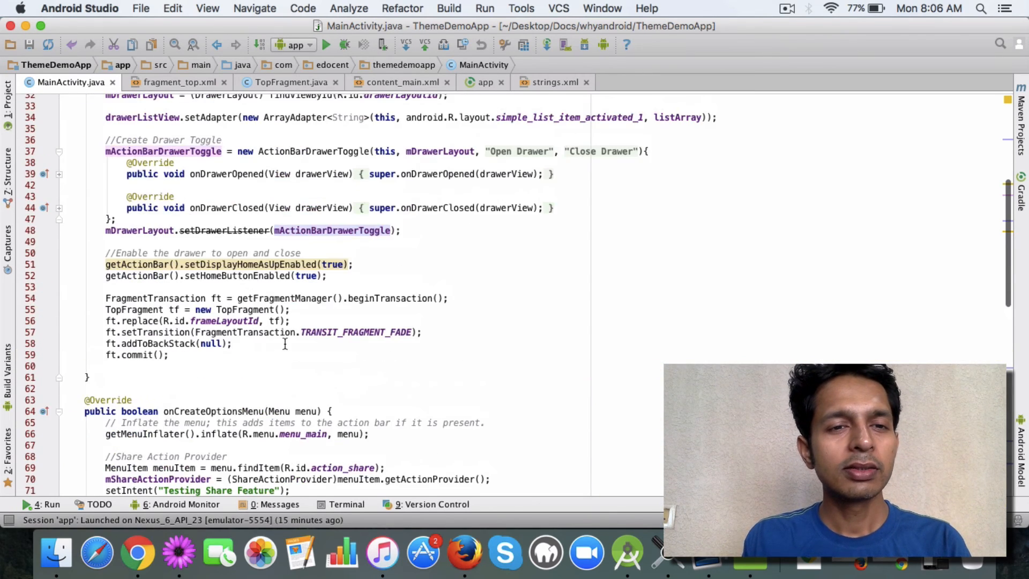
pyautogui.scroll(3)
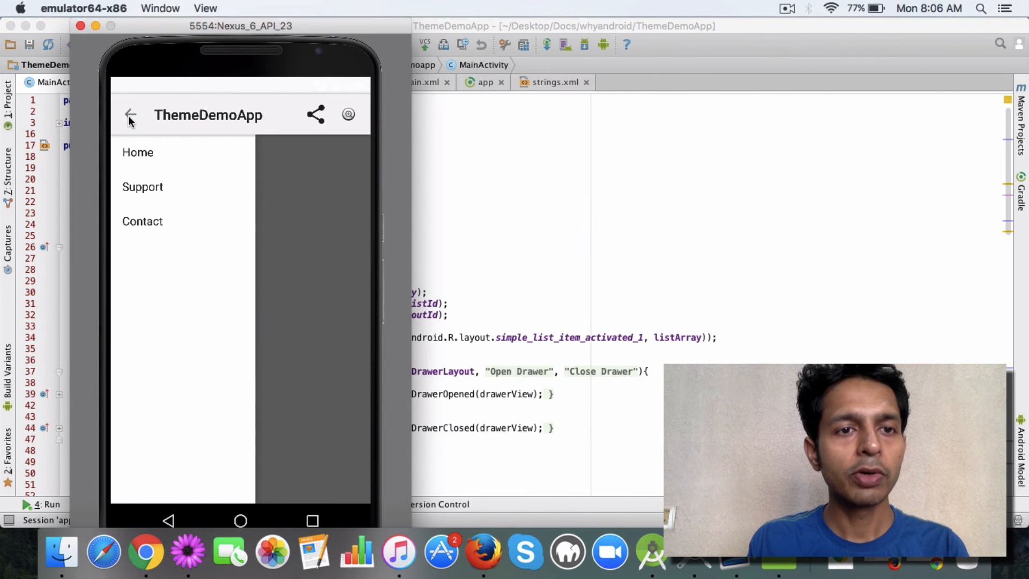
pyautogui.click(130, 115)
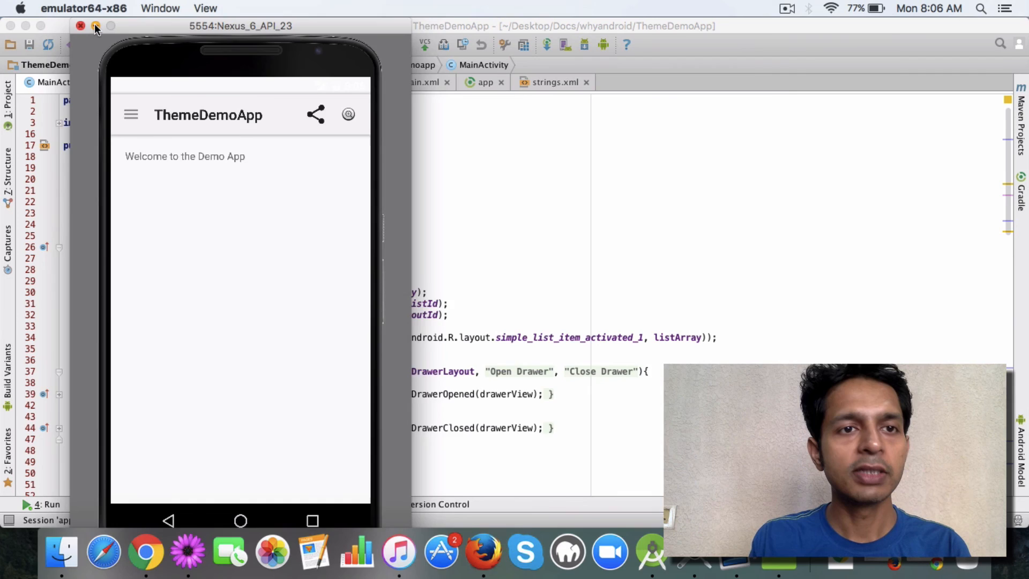